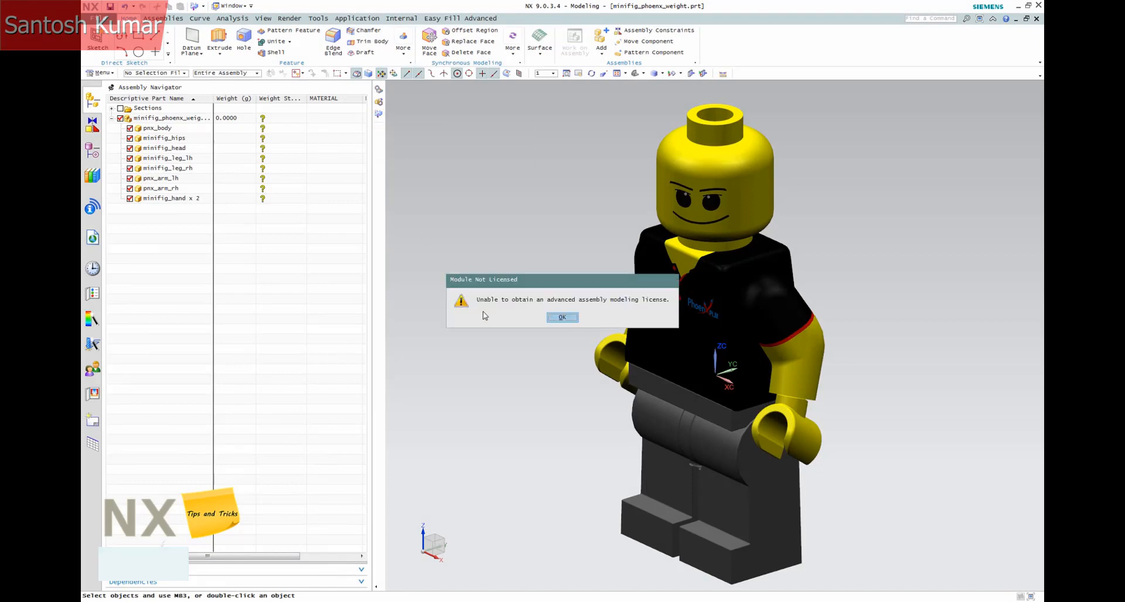
Dismiss the 'Module Not Licensed' warning about advanced assembly modeling
left_click(562, 317)
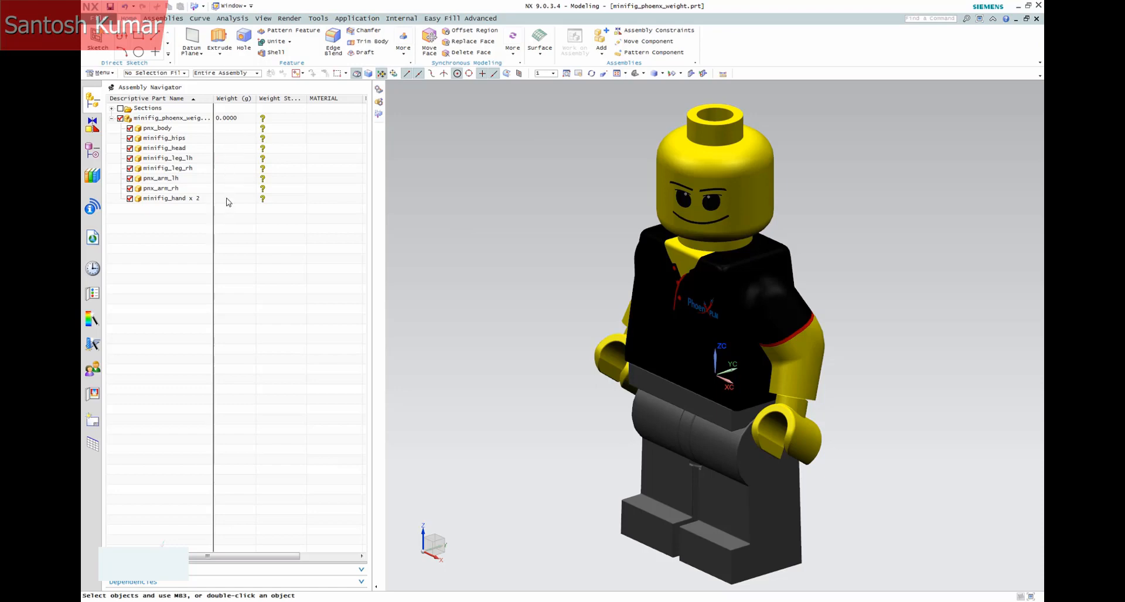
mouse_move(321, 113)
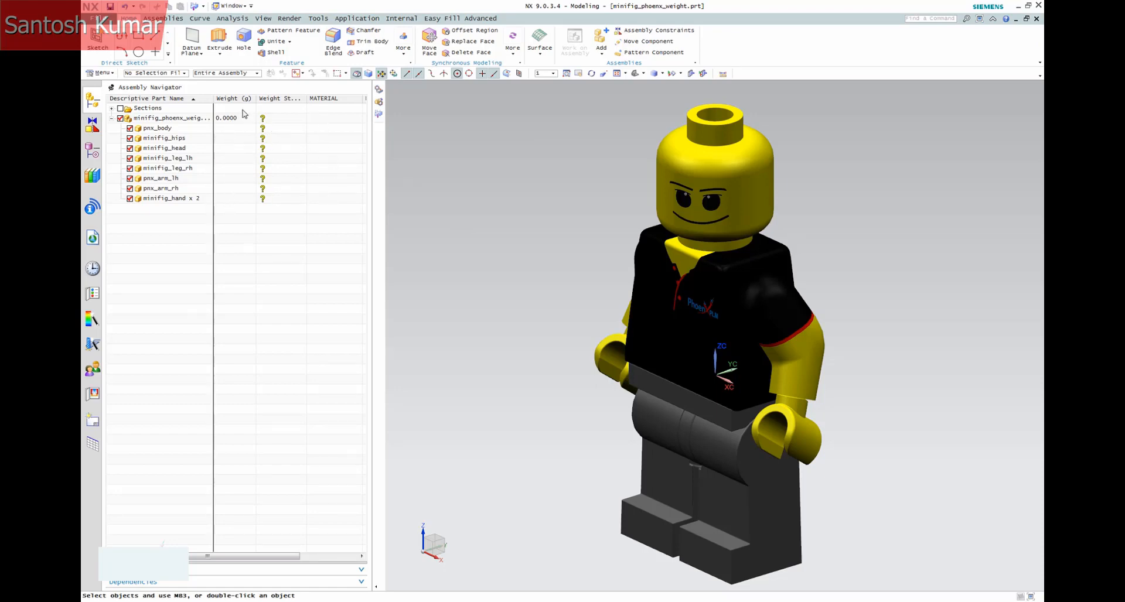
Make each component the work part and assign ABS material, from torso through legs to hands
right_click(157, 128)
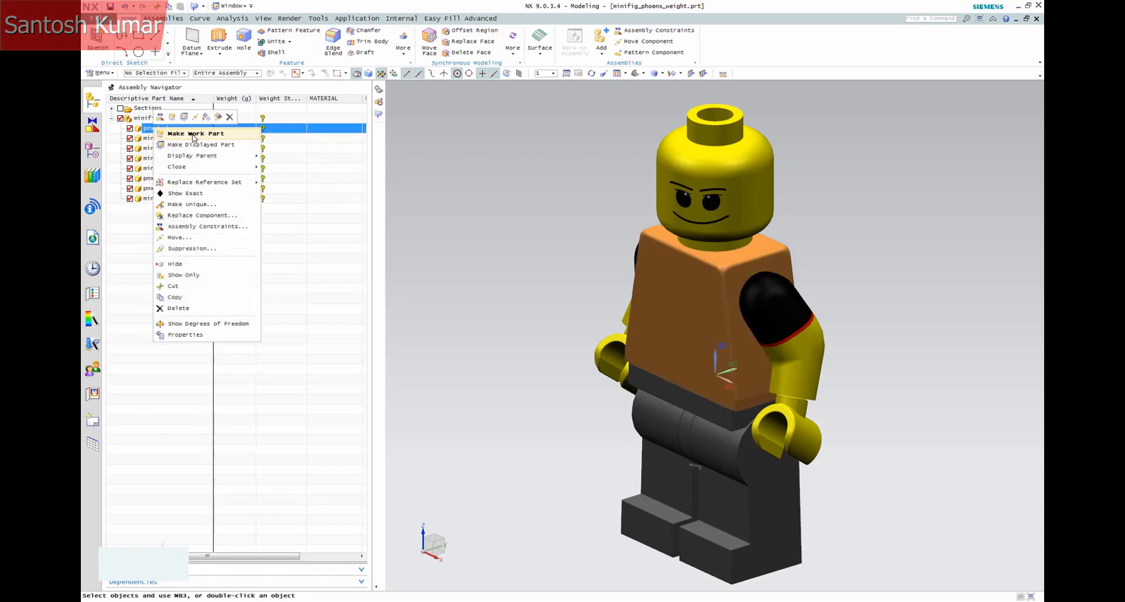
left_click(195, 133)
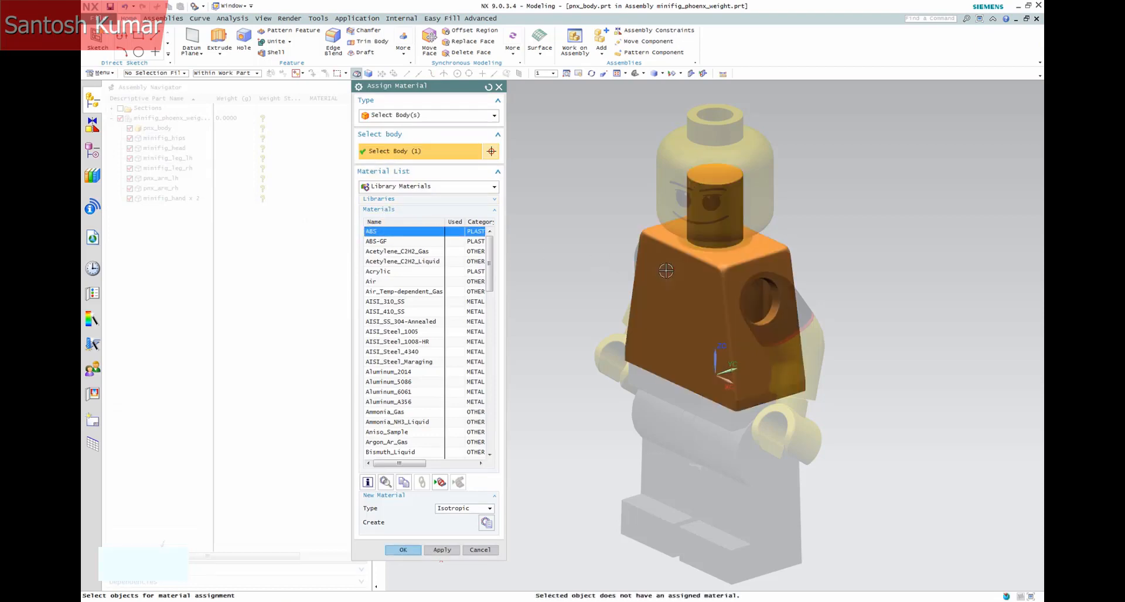
left_click(402, 550)
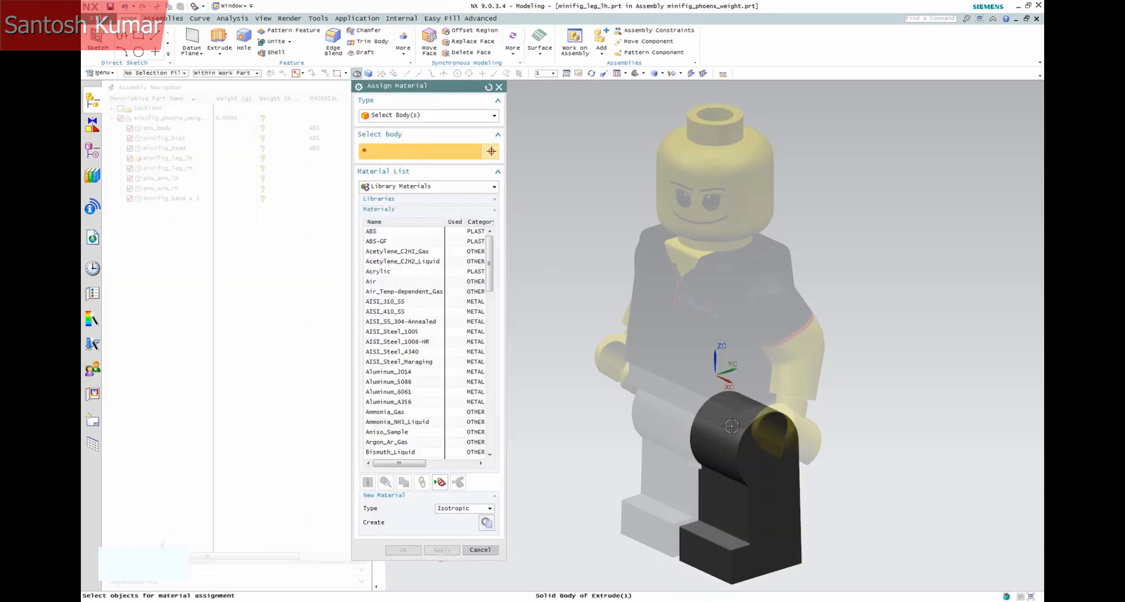
left_click(479, 551)
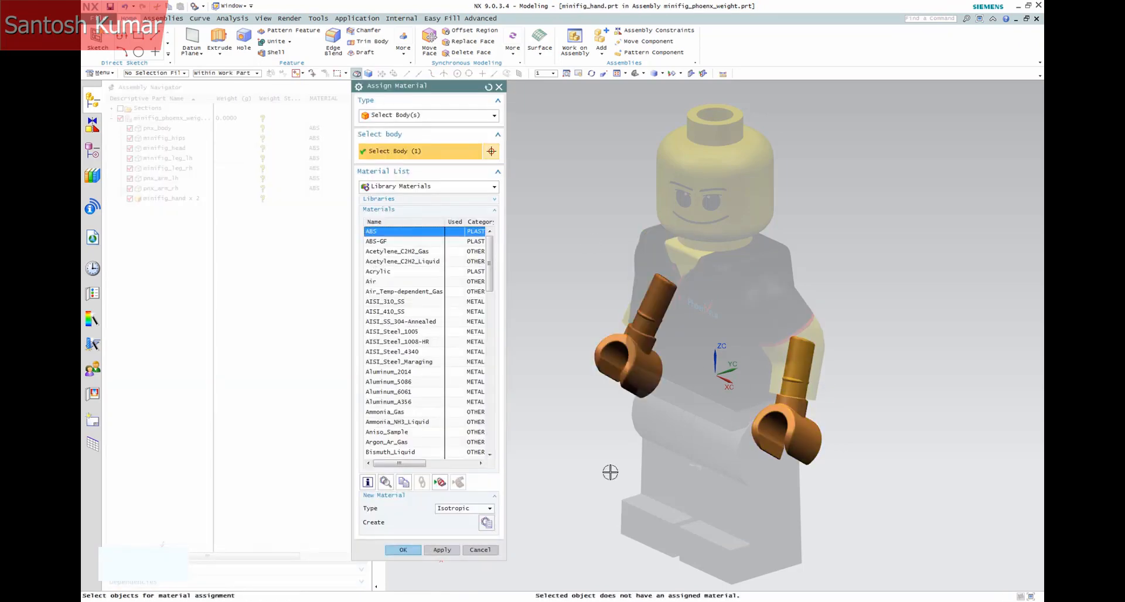
left_click(402, 550)
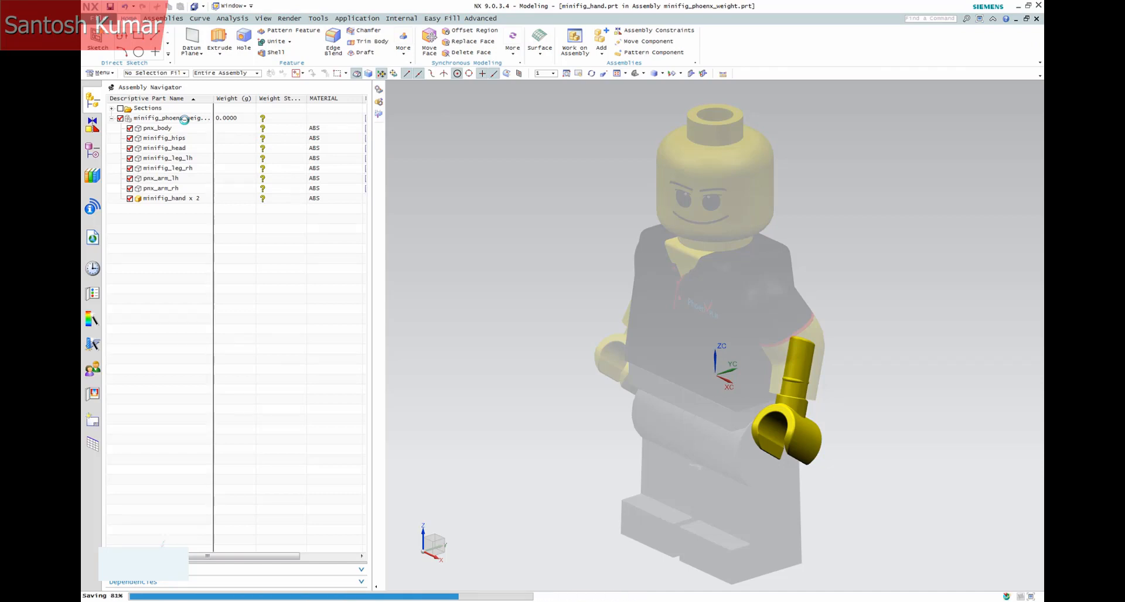
Make the assembly the work part and set Weight Management defaults to Always Generate weight data
right_click(173, 118)
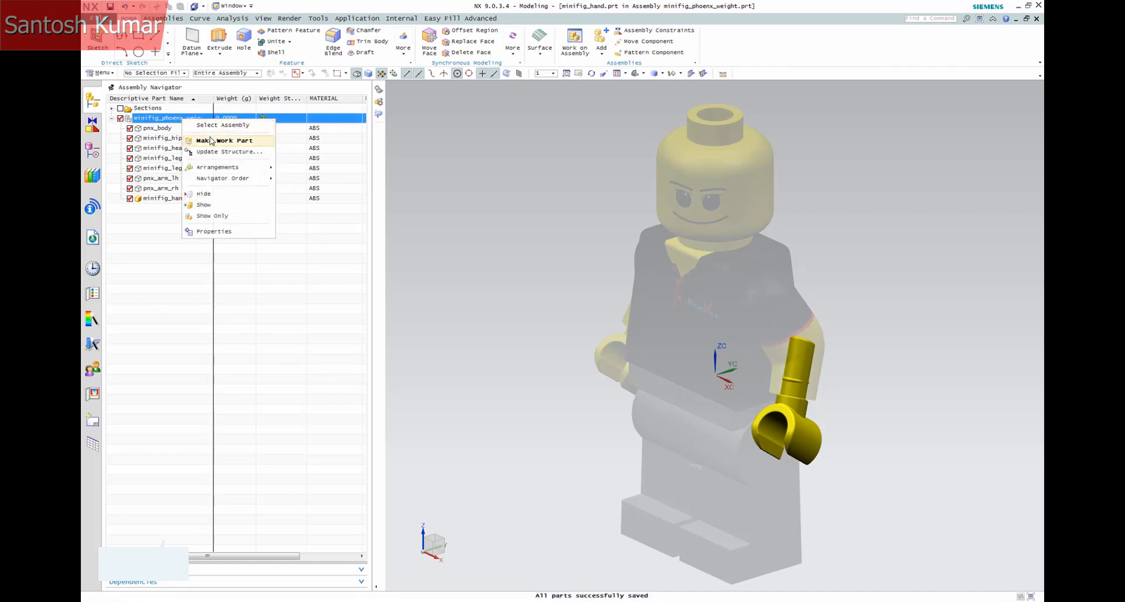
left_click(228, 140)
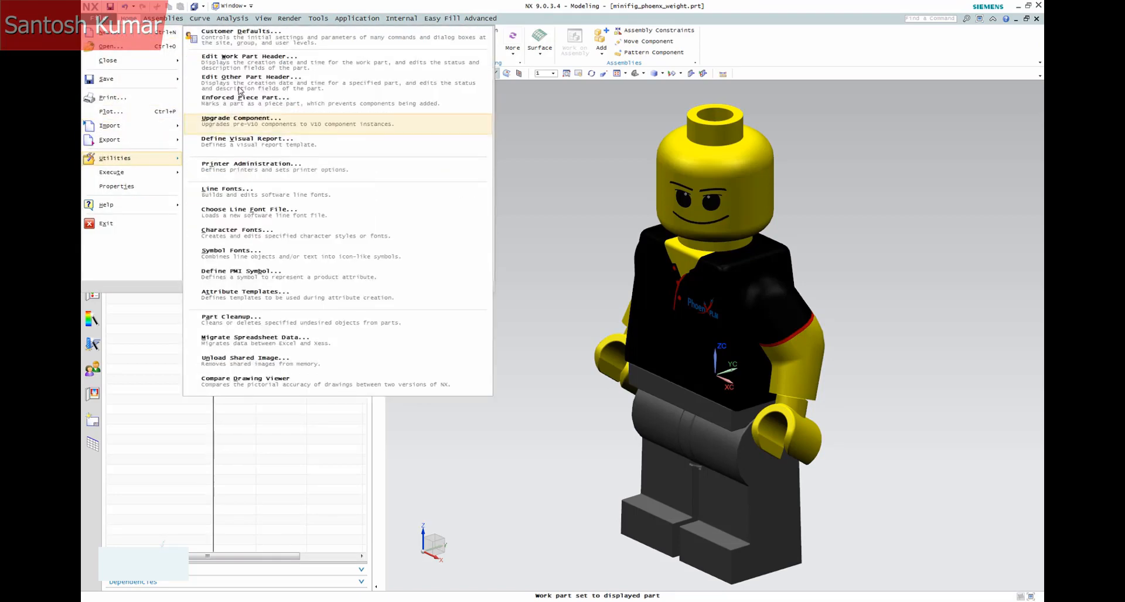
left_click(239, 32)
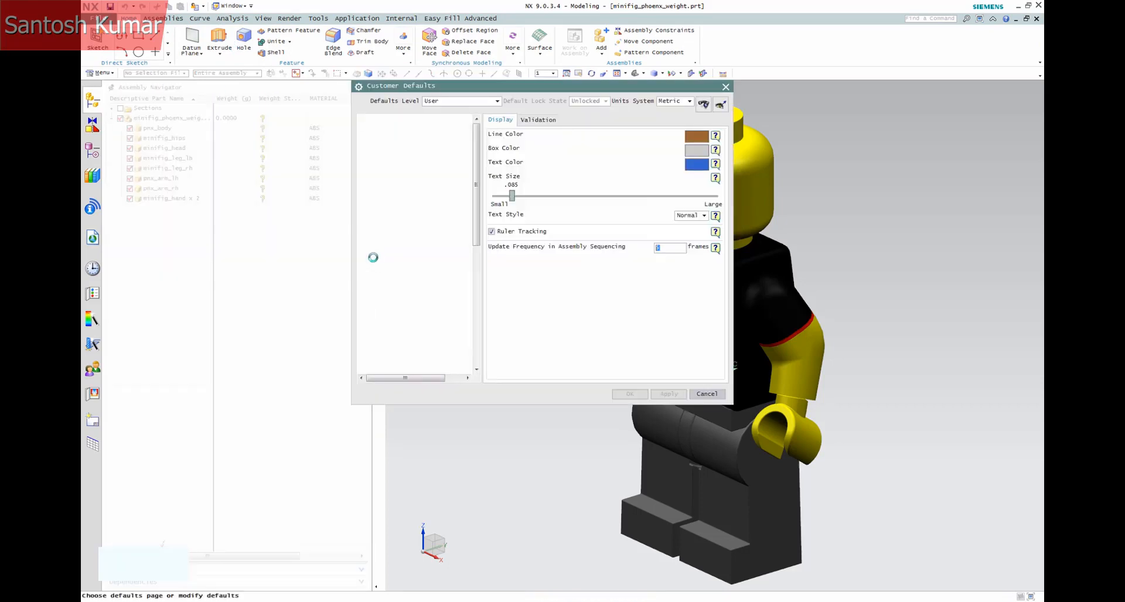
left_click(401, 279)
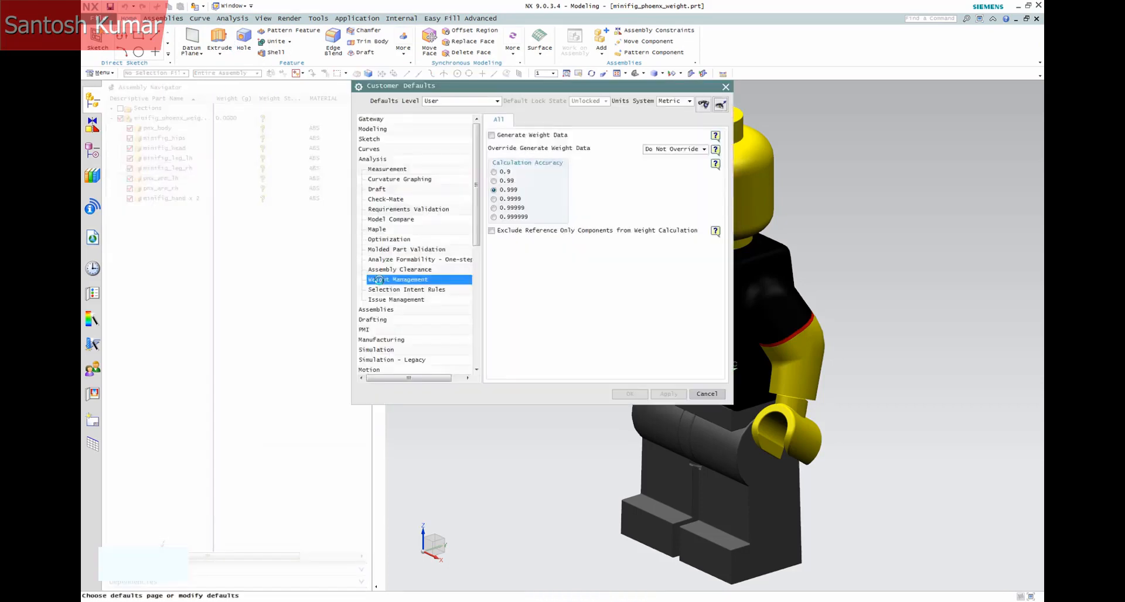
left_click(492, 134)
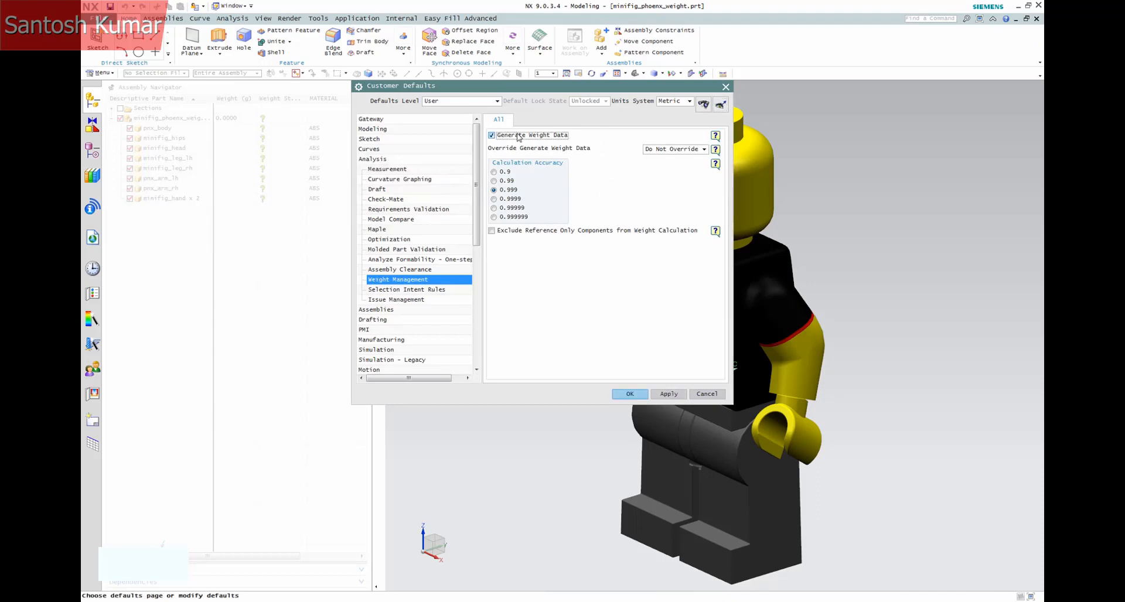
left_click(672, 150)
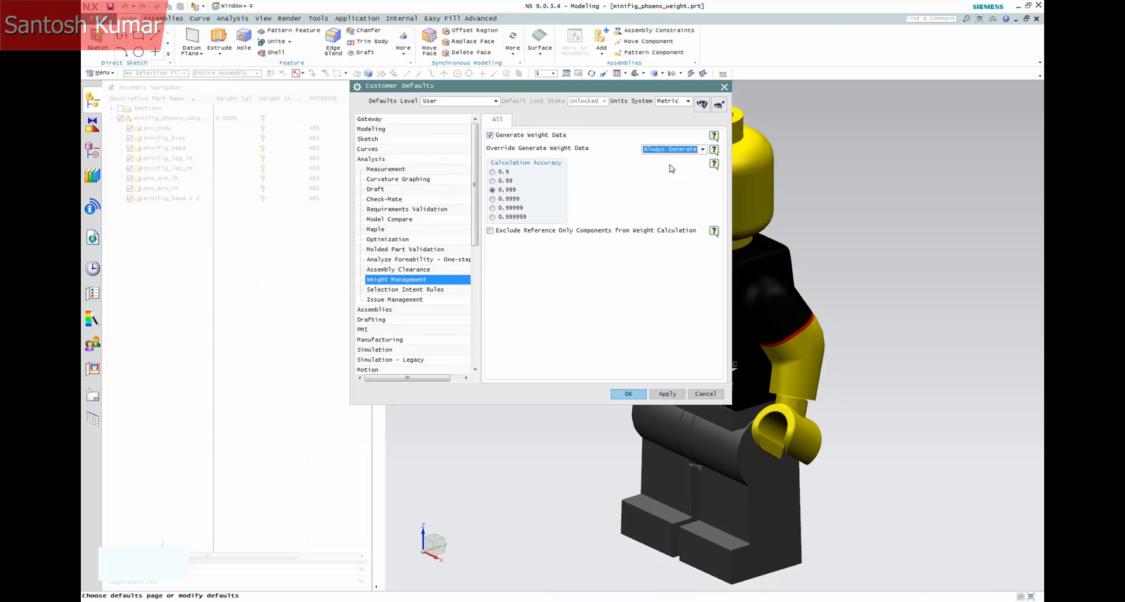
left_click(667, 393)
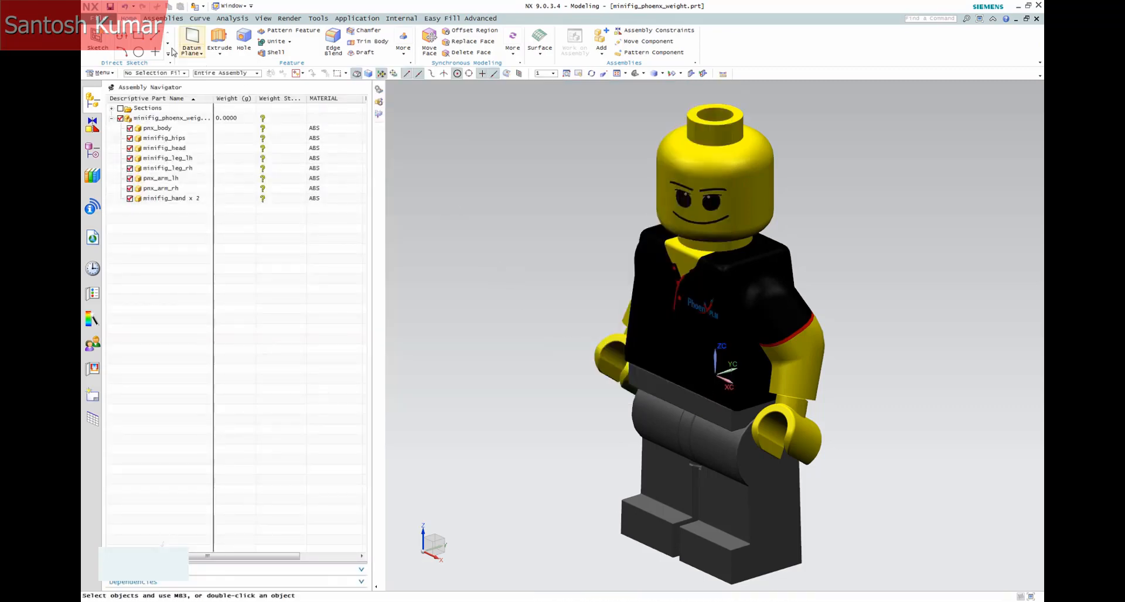
Make the body, hips and left leg work parts so their weights compute
right_click(157, 128)
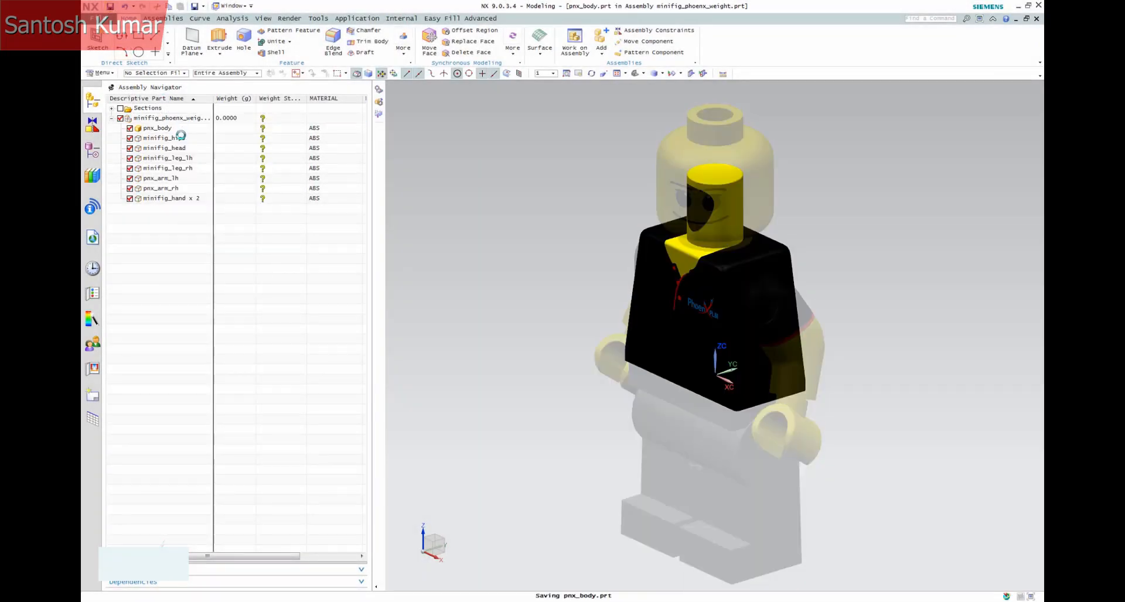
right_click(162, 138)
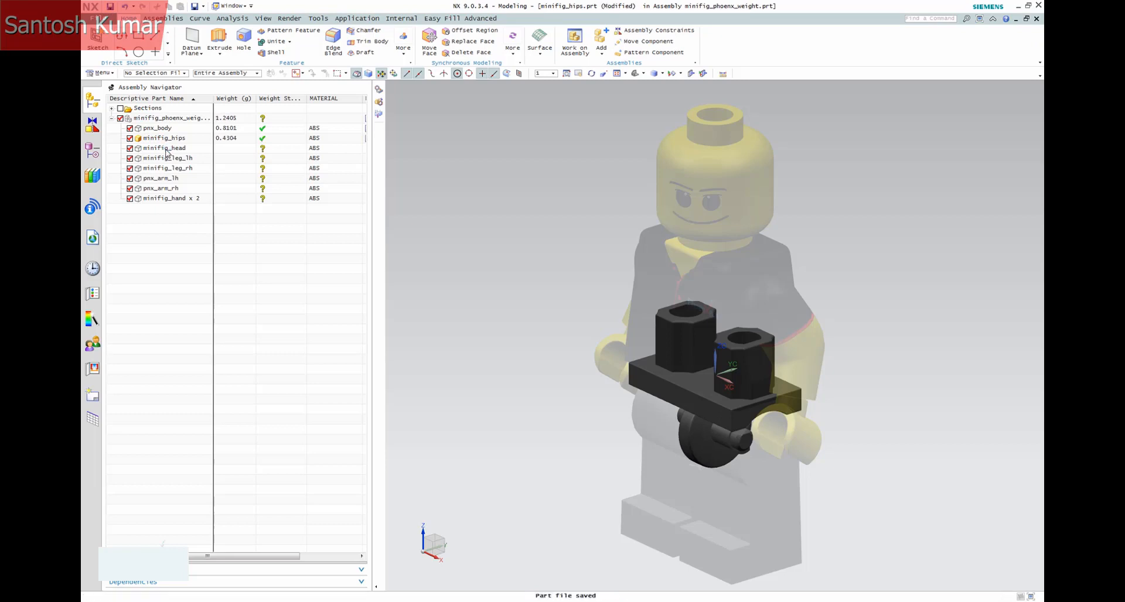
right_click(164, 157)
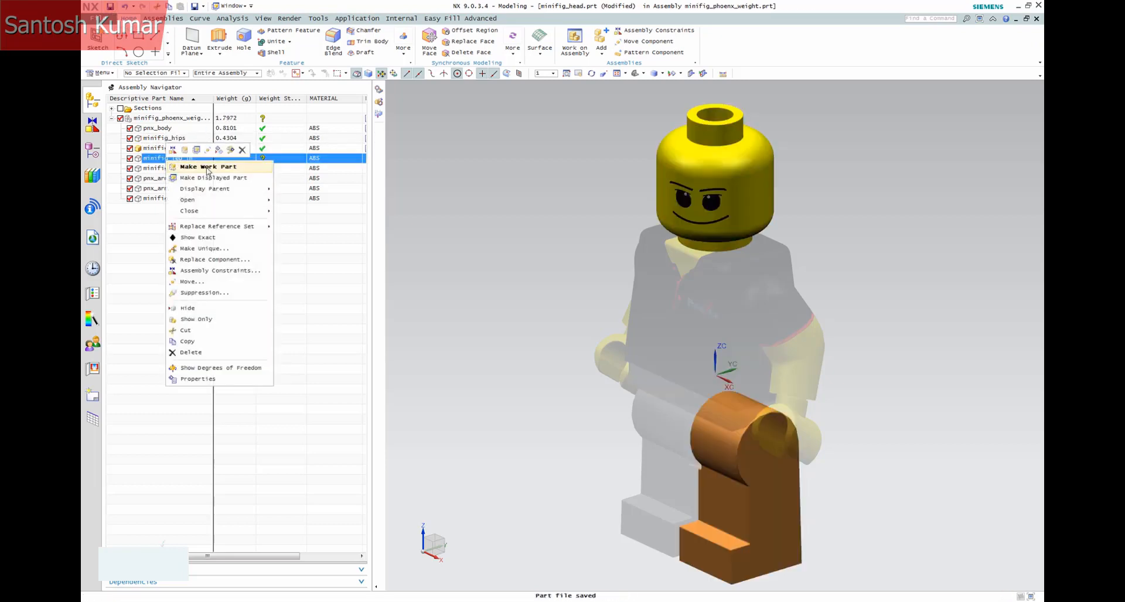
left_click(207, 167)
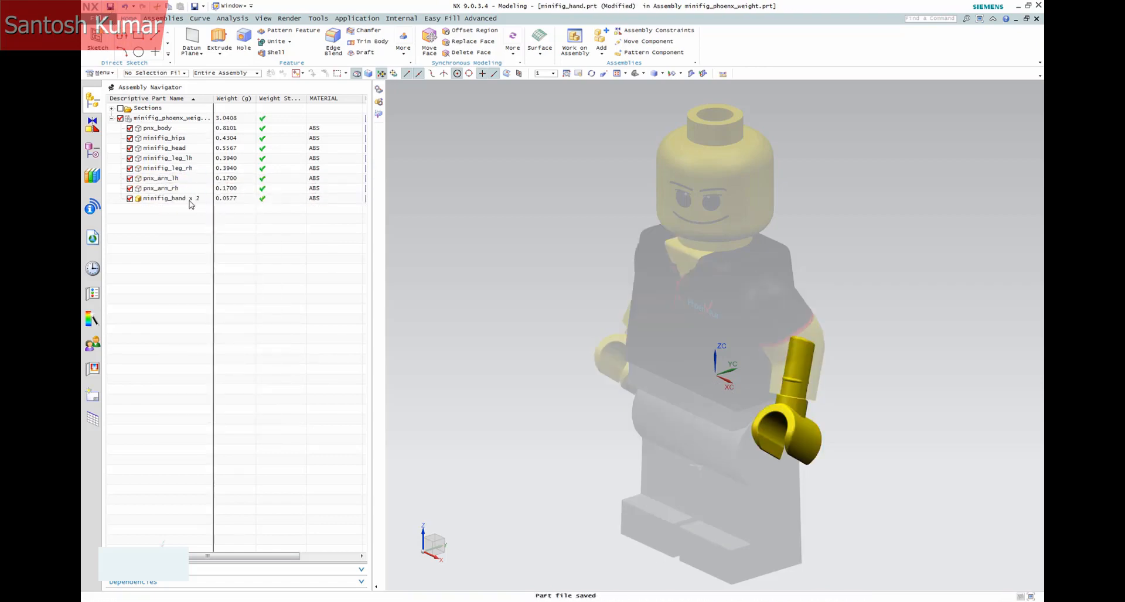
Restore the full minifigure assembly as the work part from a component's menu
right_click(157, 128)
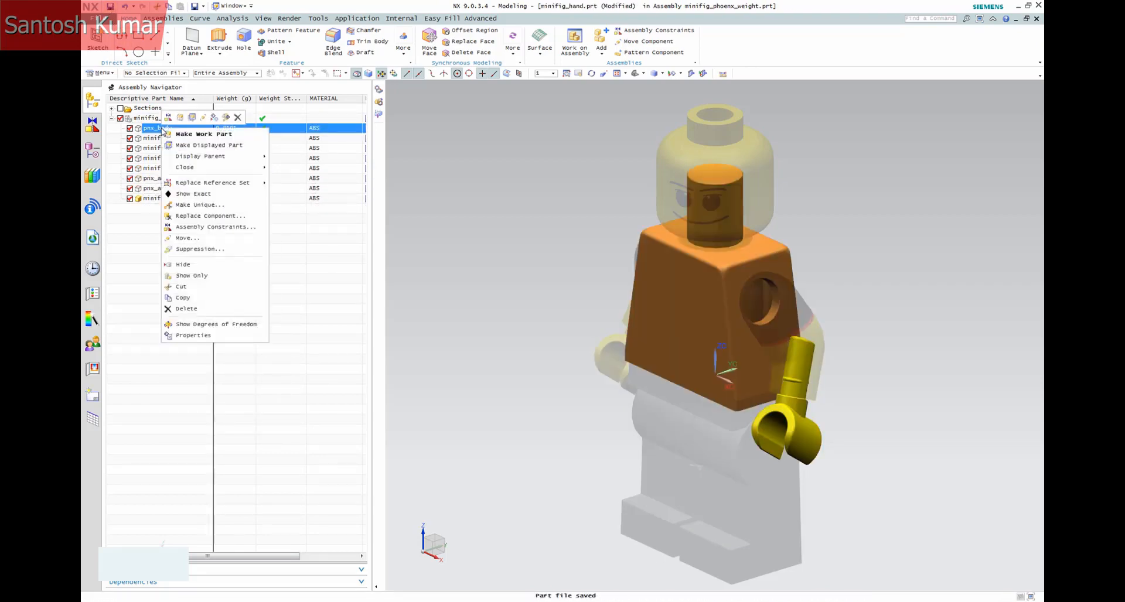
left_click(192, 336)
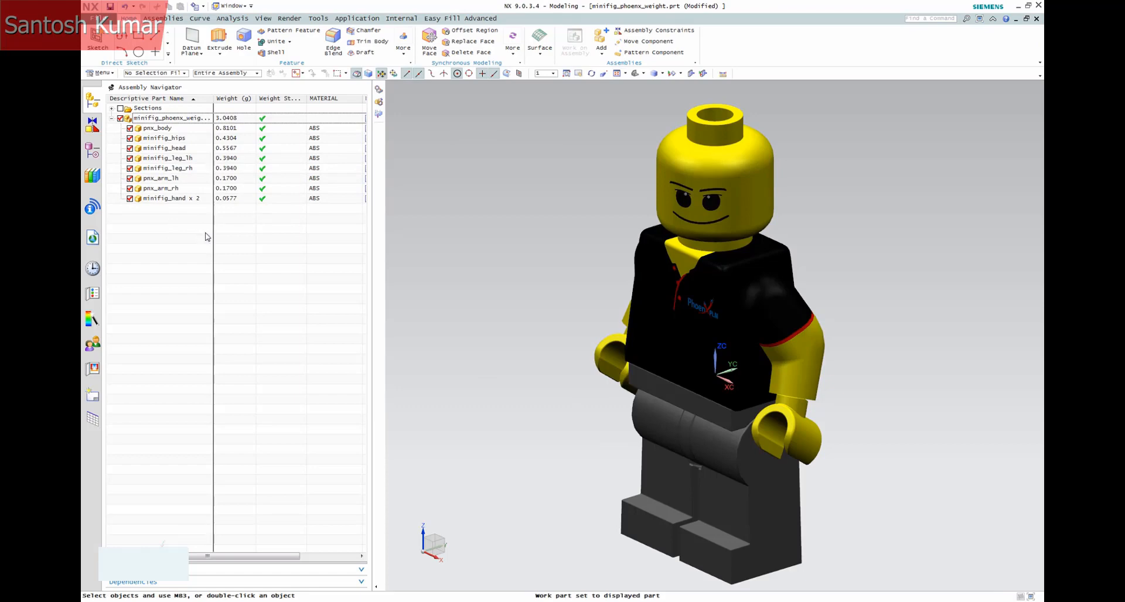
mouse_move(232, 18)
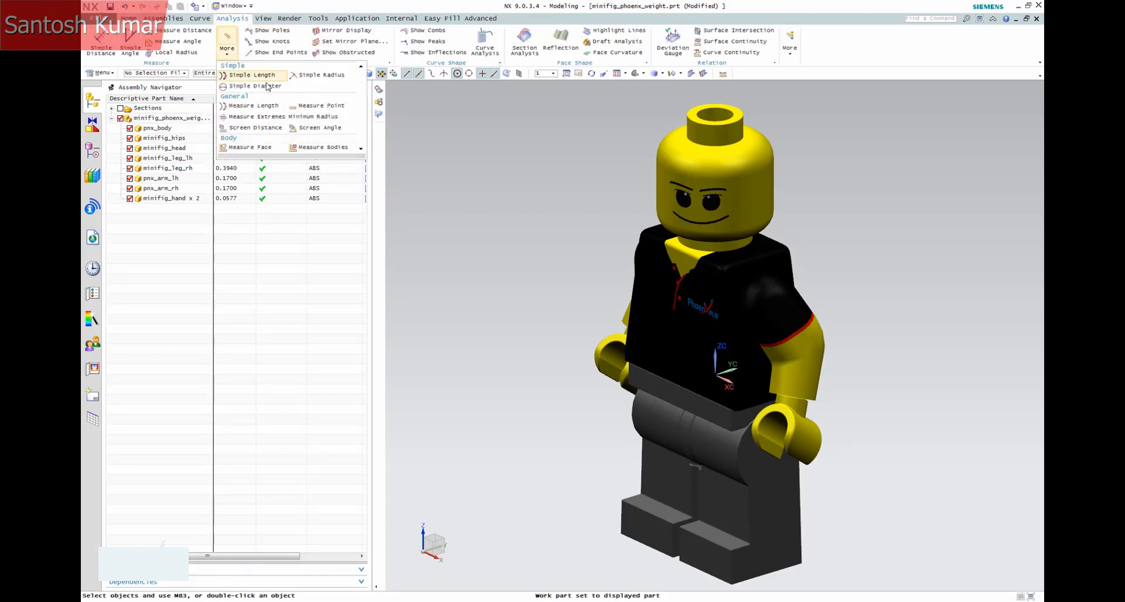
Measure all nine bodies, switch the result to Mass (0.003041 kg), then cancel
left_click(323, 147)
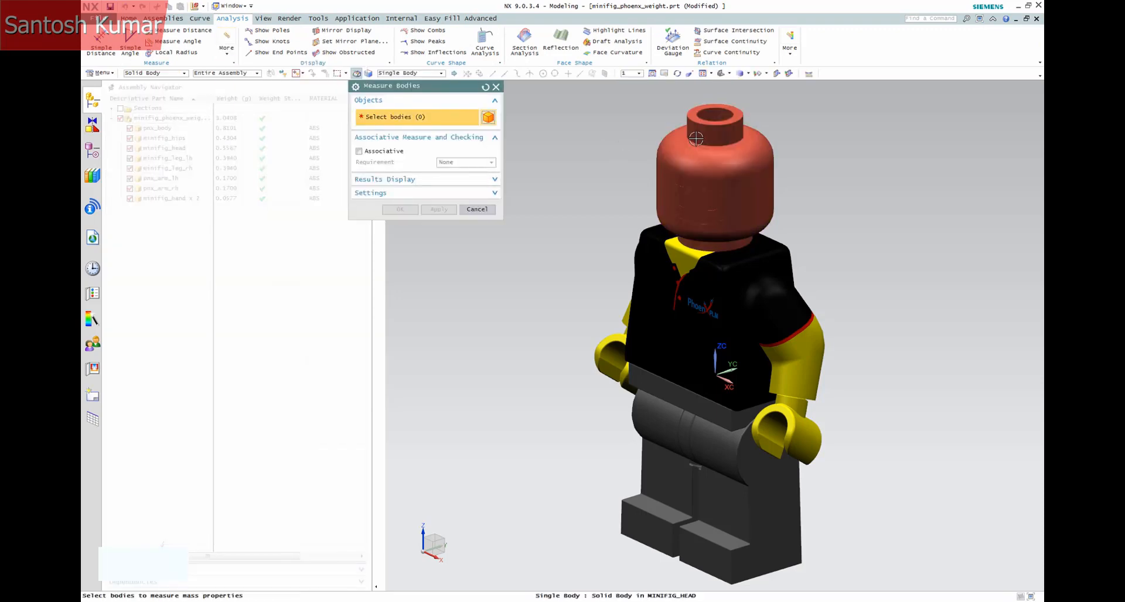
left_click(617, 340)
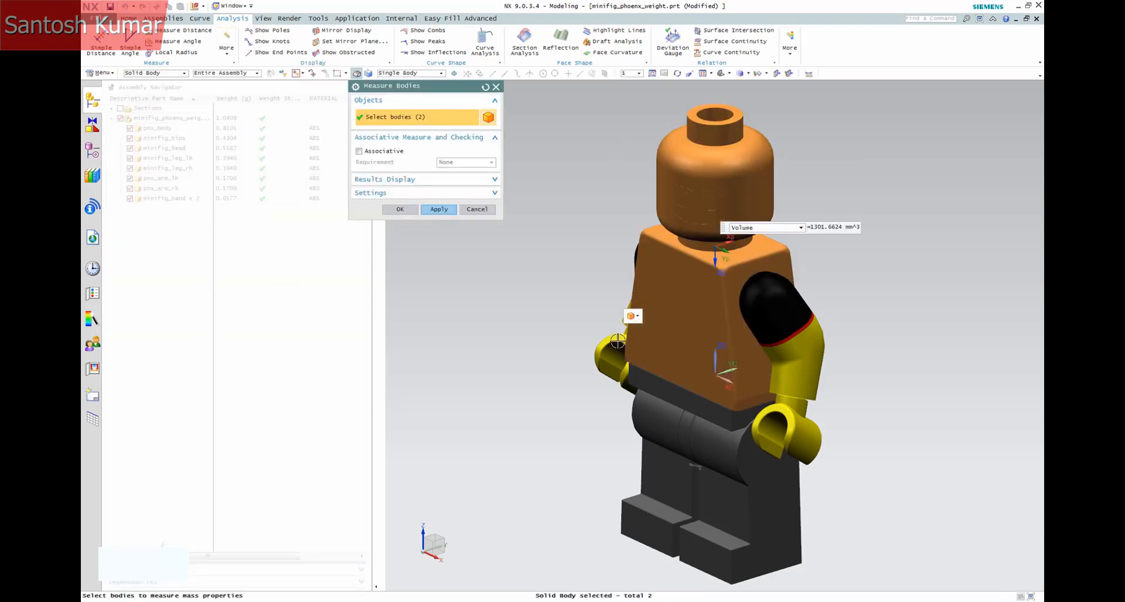
left_click(614, 348)
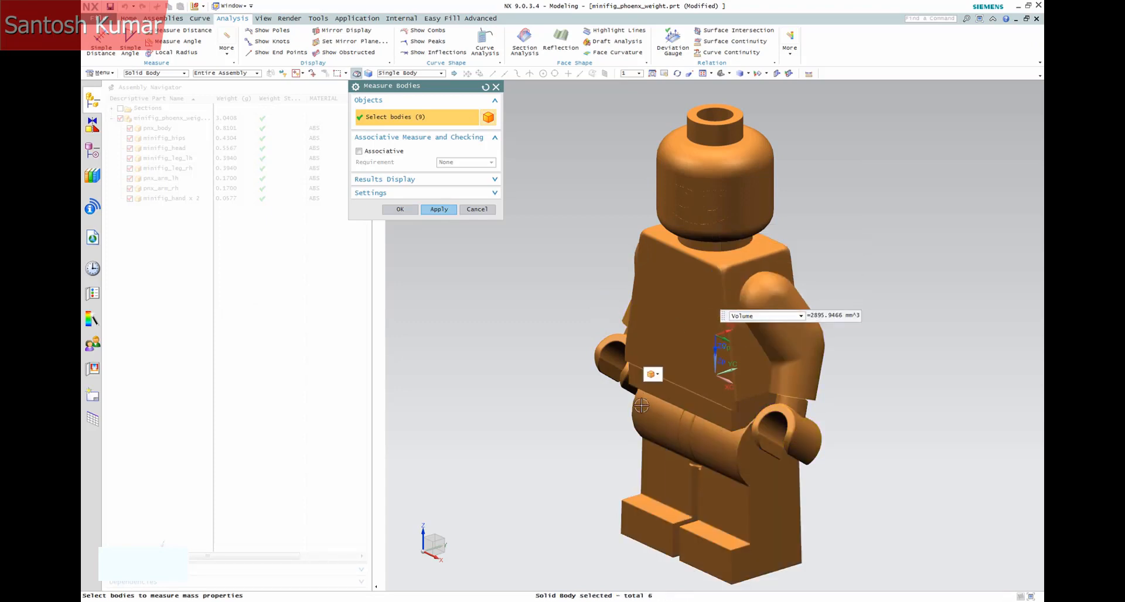
left_click(799, 315)
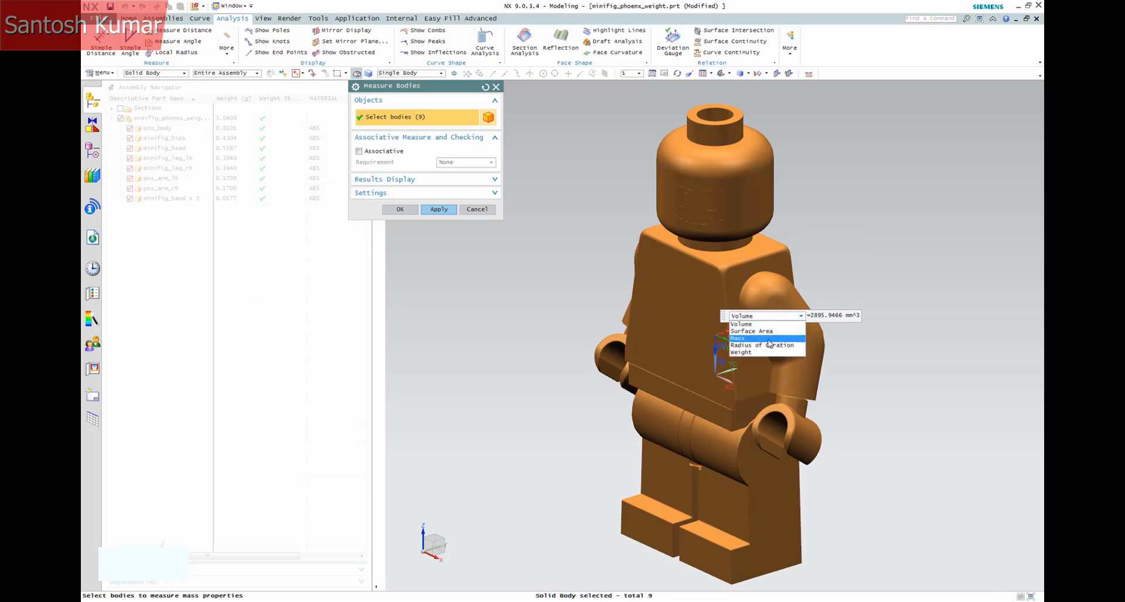
left_click(741, 337)
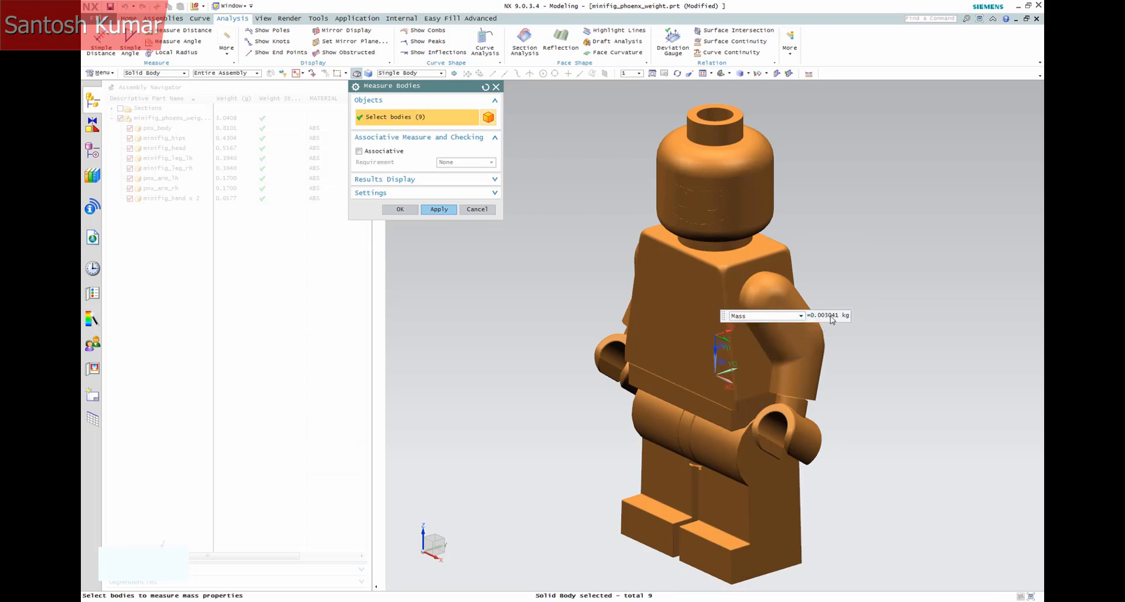
mouse_move(228, 123)
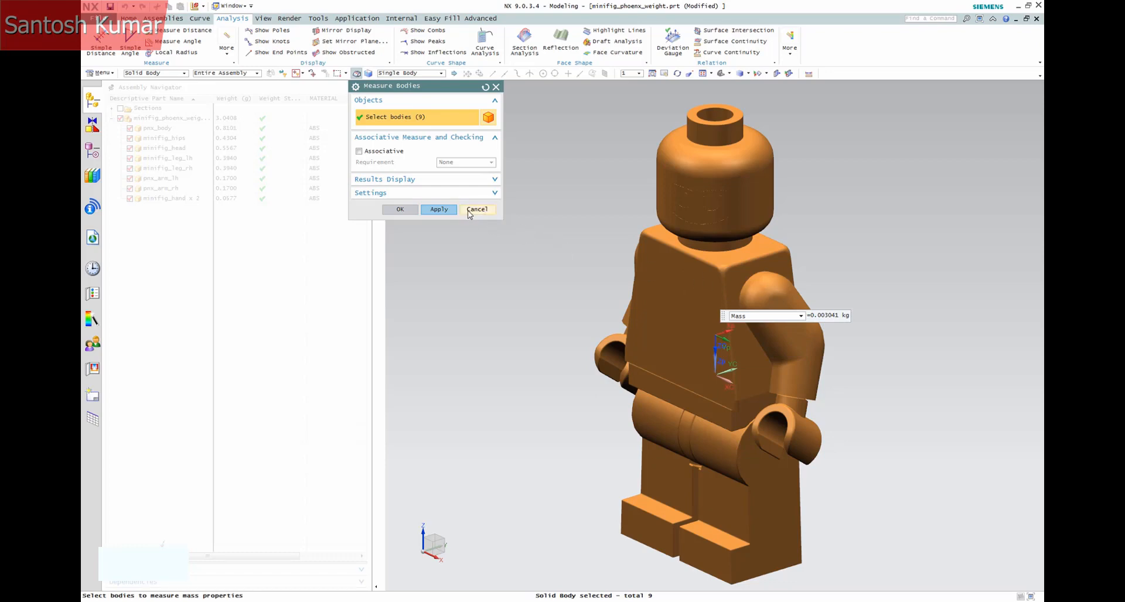
left_click(477, 208)
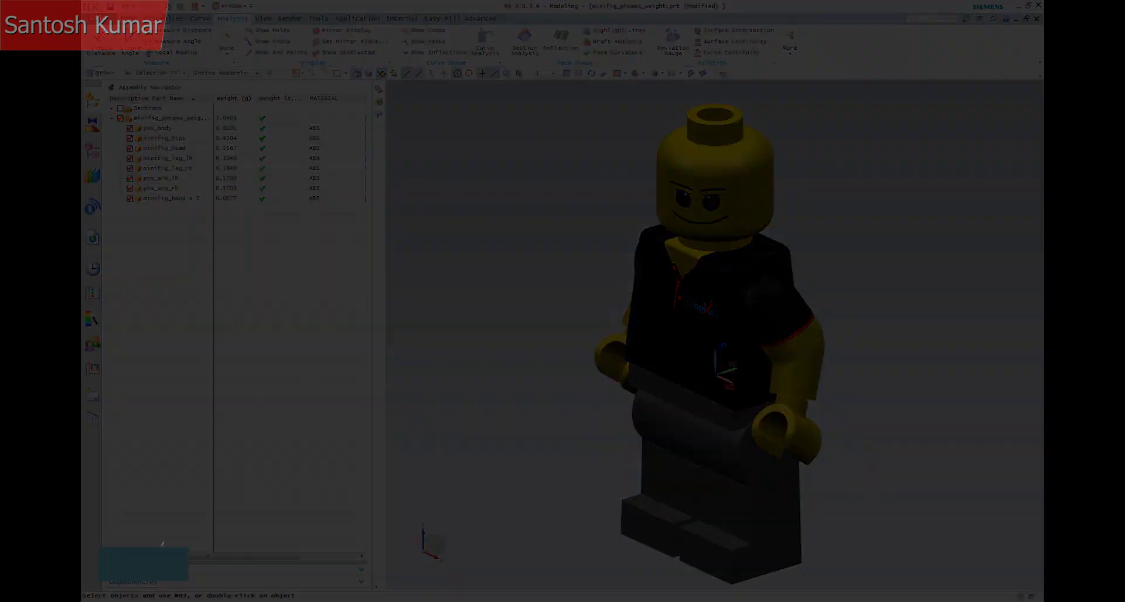
Make pnx_body the work part and pull its bottom face down 15 mm
right_click(149, 129)
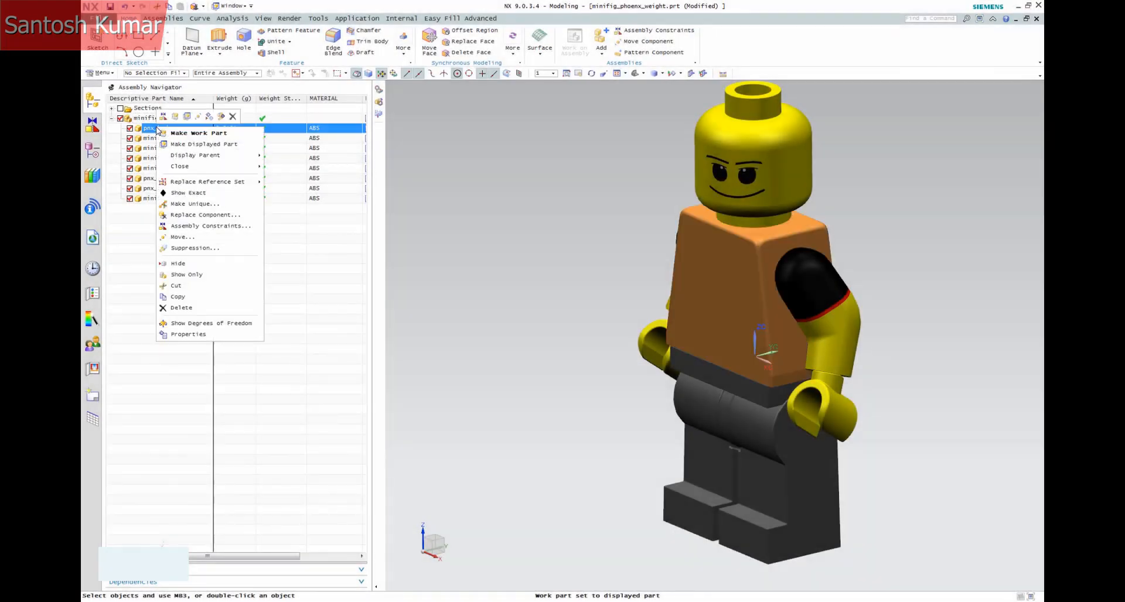
left_click(203, 143)
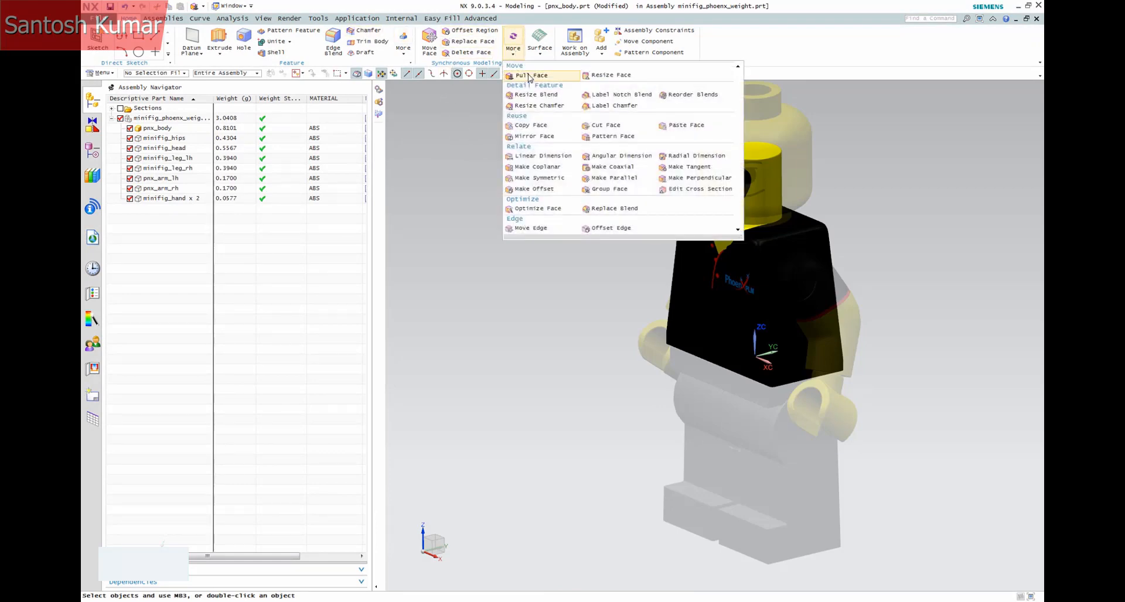
left_click(533, 74)
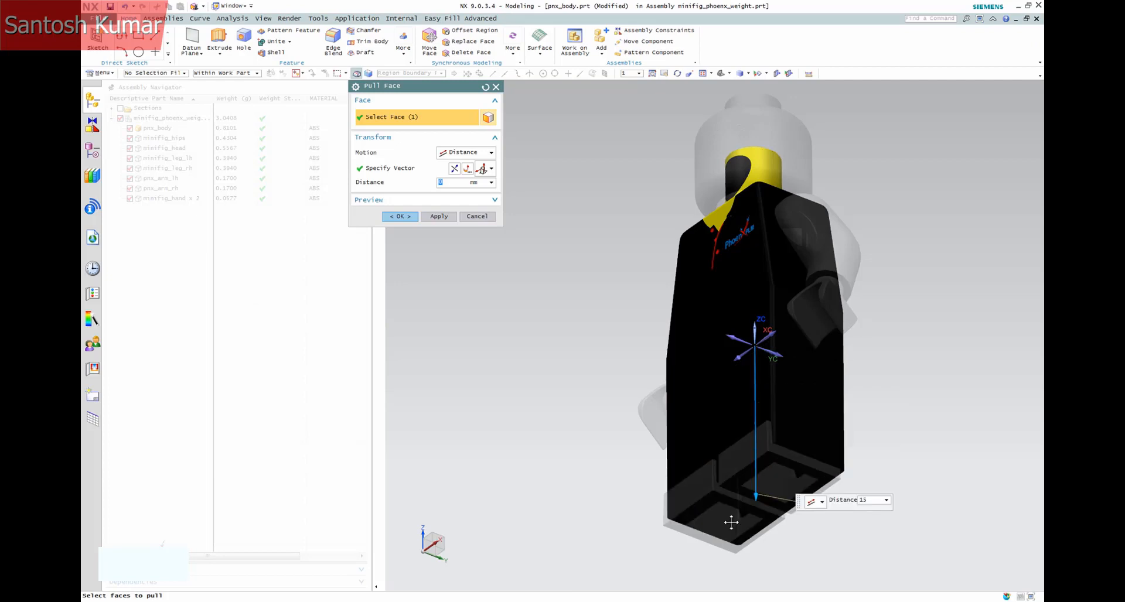
left_click_drag(732, 522, 606, 301)
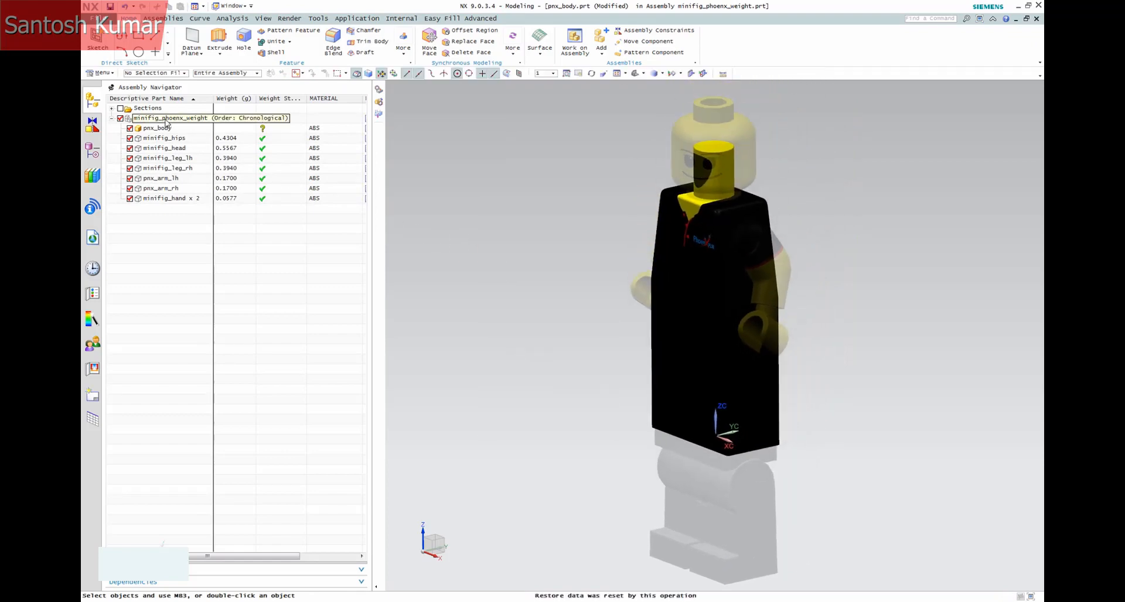
Make the whole assembly the work part again by double-clicking it, then drag in the graphics area
double_click(173, 118)
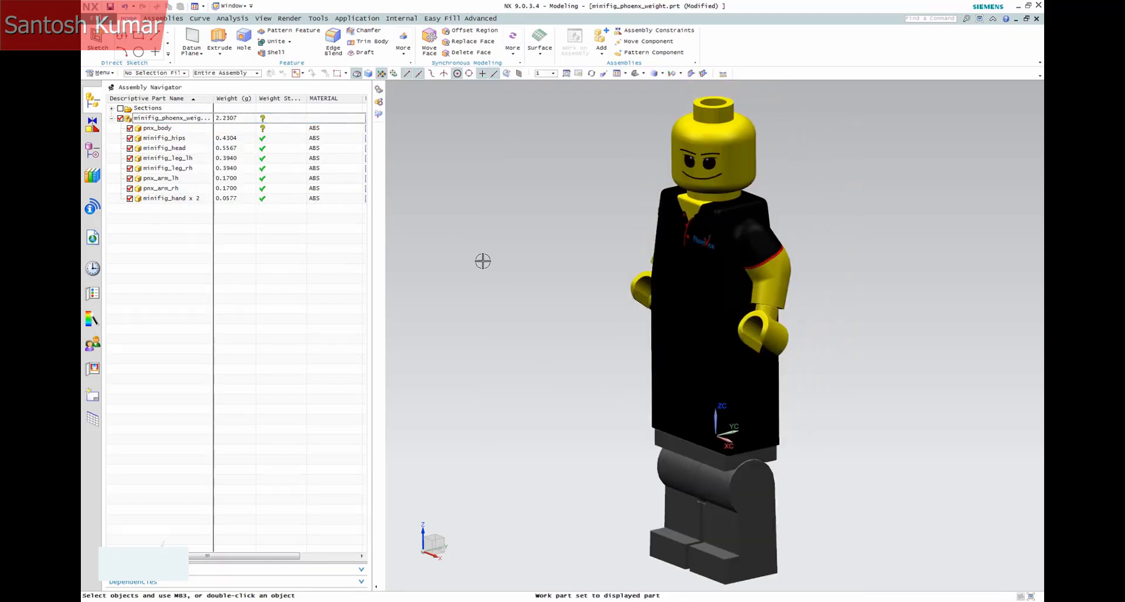
left_click_drag(483, 260, 561, 241)
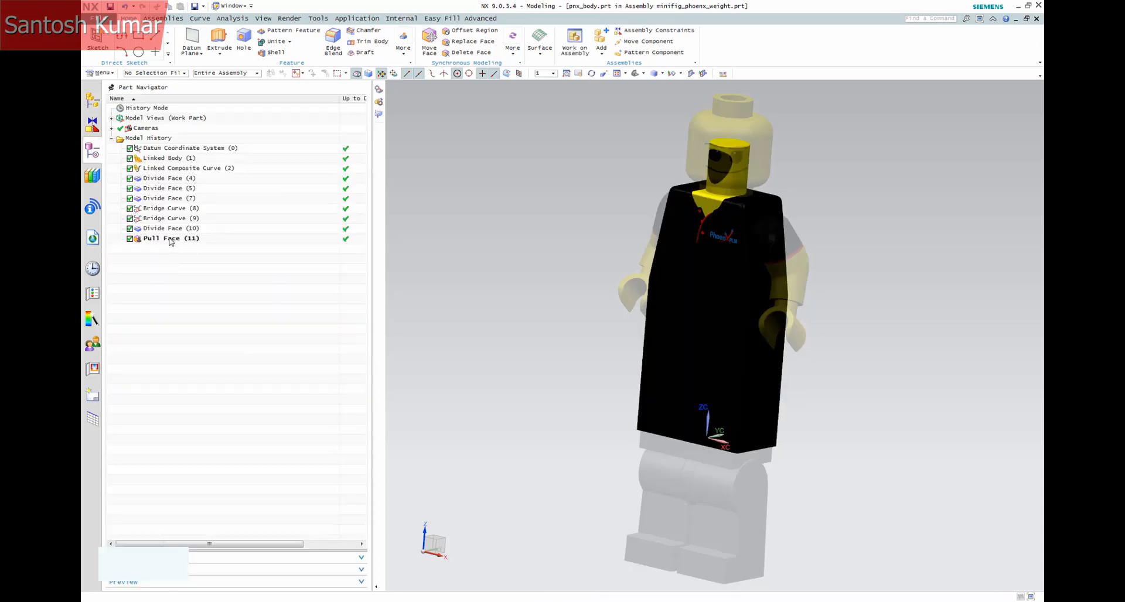
Undo the 15 mm Pull Face and return to the Assembly Navigator
left_click(170, 238)
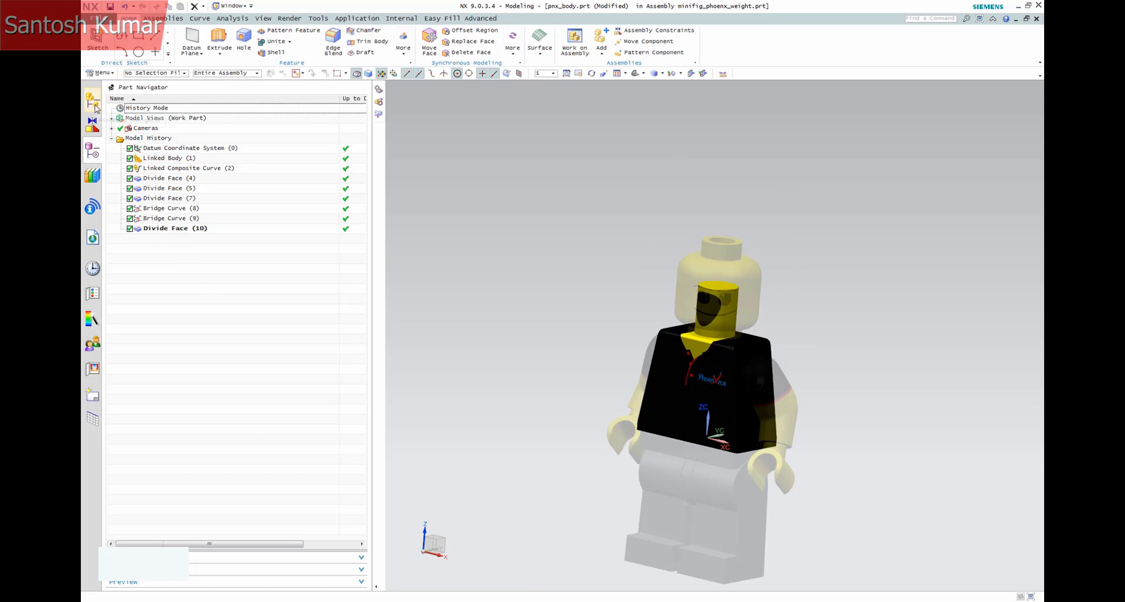
left_click(92, 121)
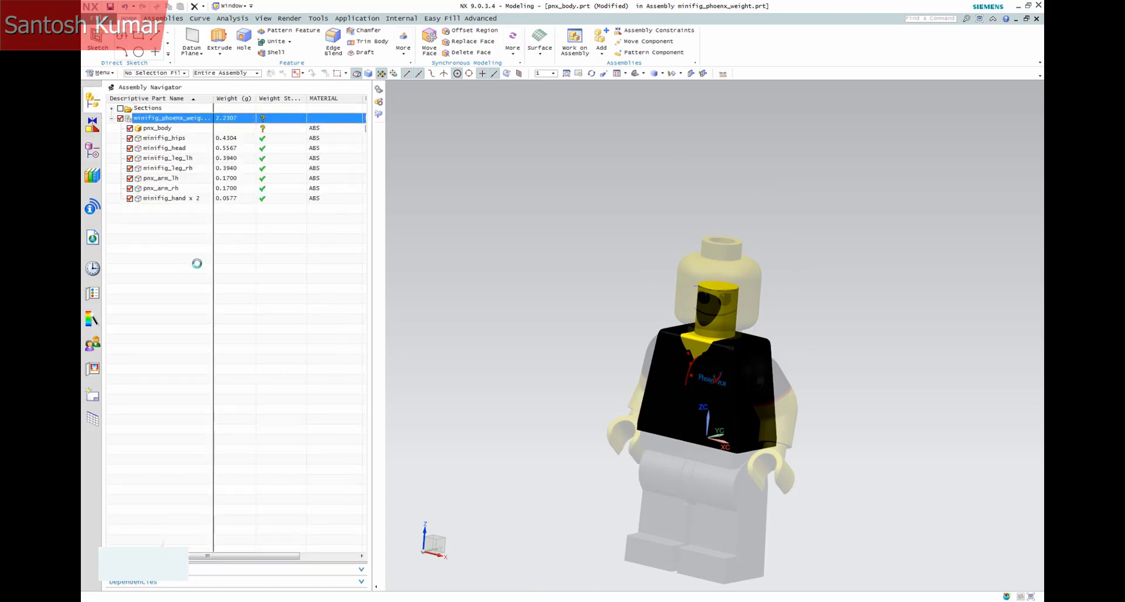